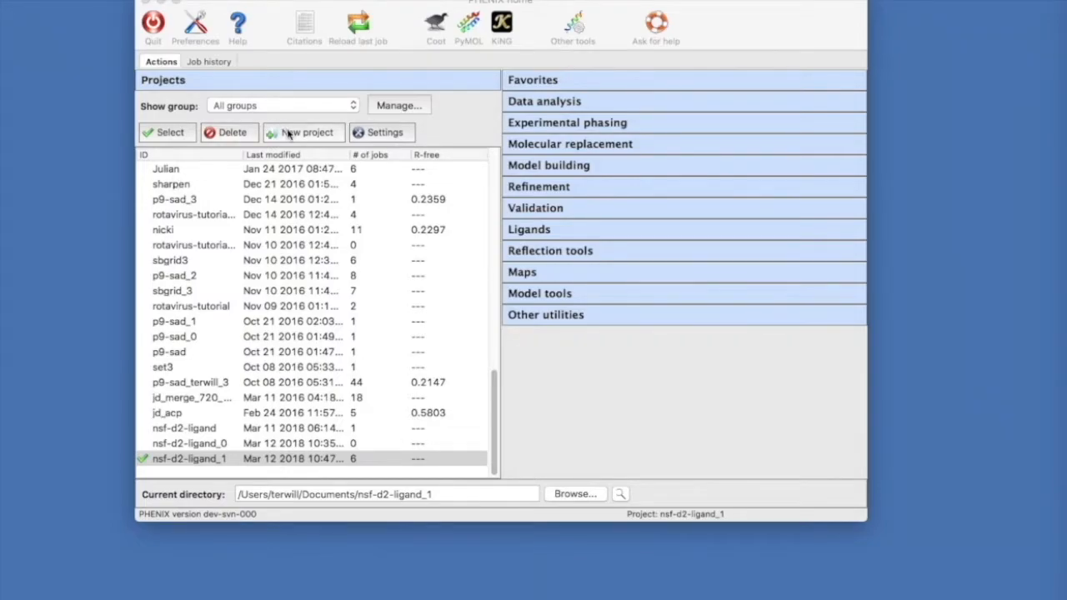
- Create project nsf-d2-ligand_2 from the NSF + ATP ligand-fitting tutorial dataset
click(305, 132)
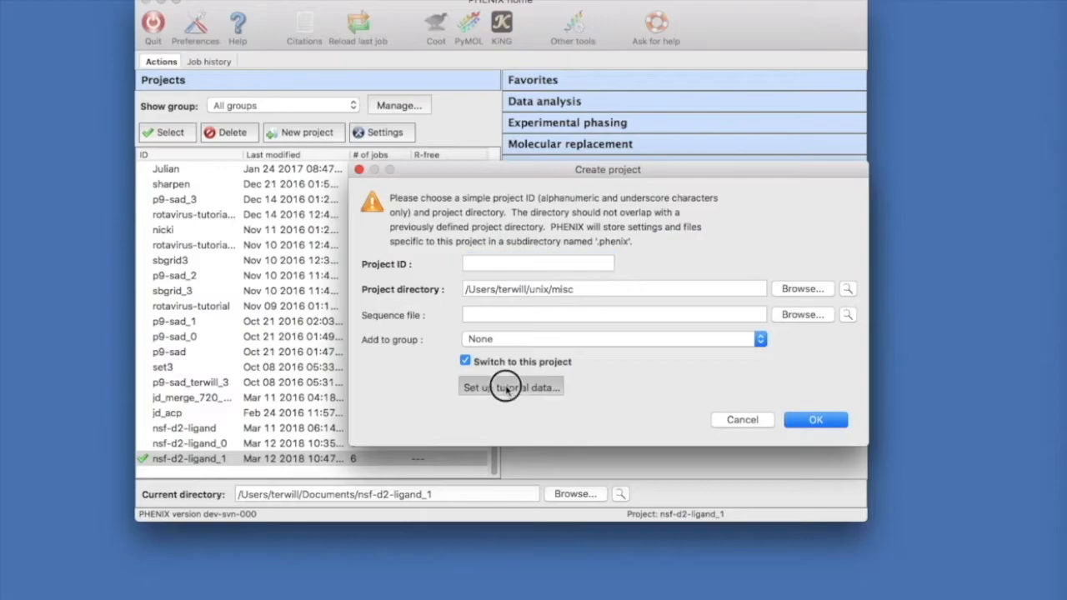
click(510, 386)
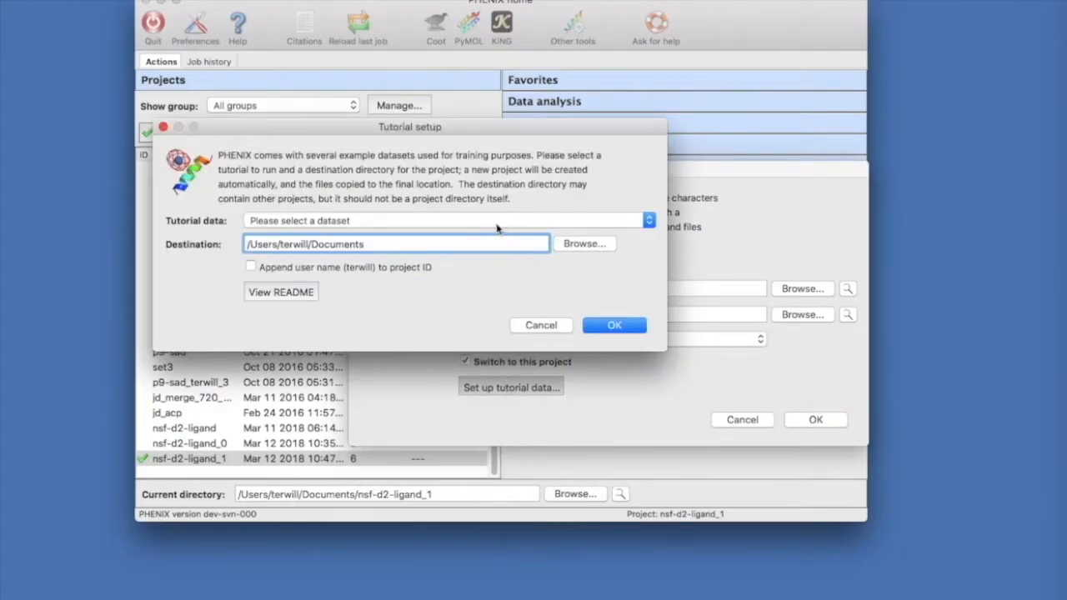
click(448, 220)
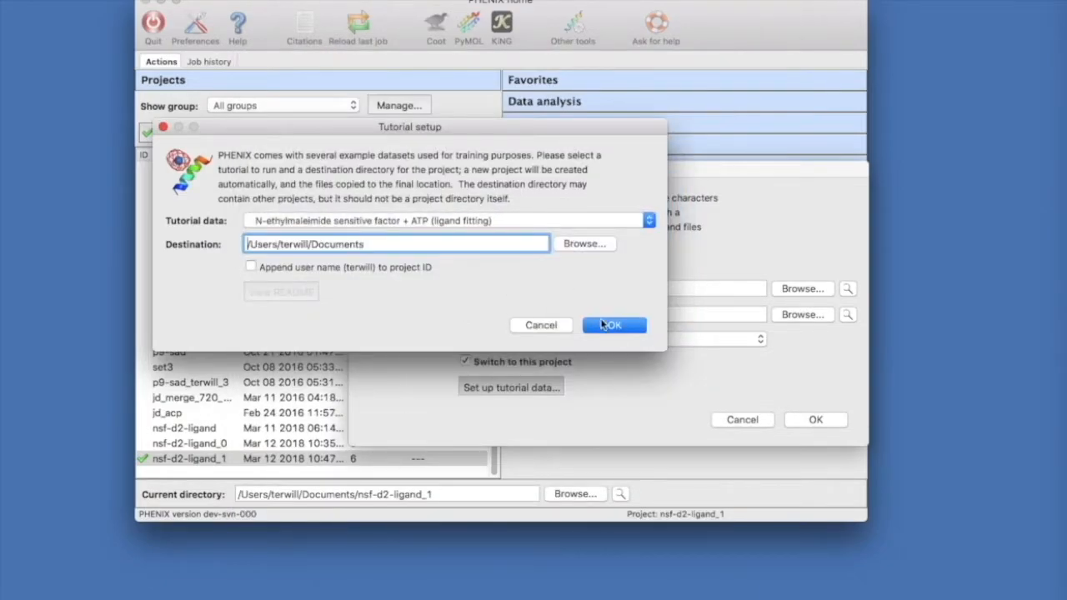
click(613, 325)
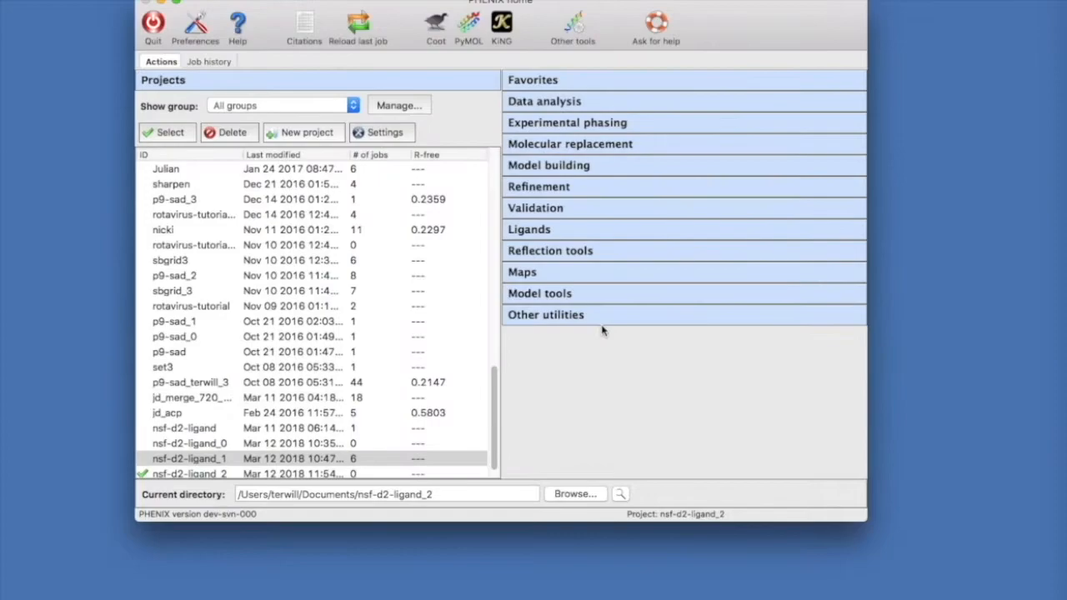
mouse_move(480, 386)
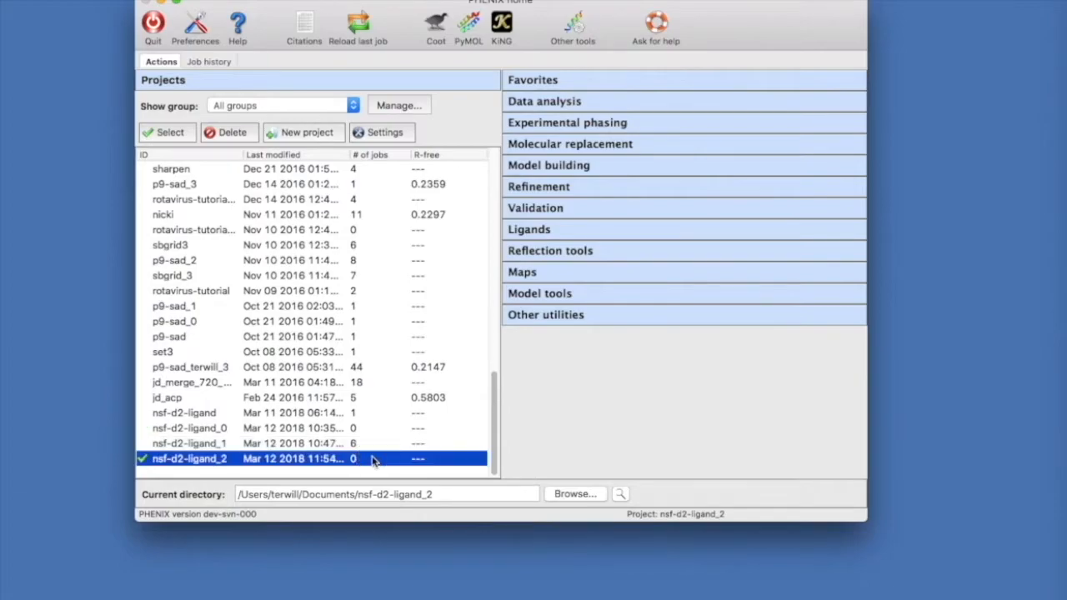
mouse_move(403, 460)
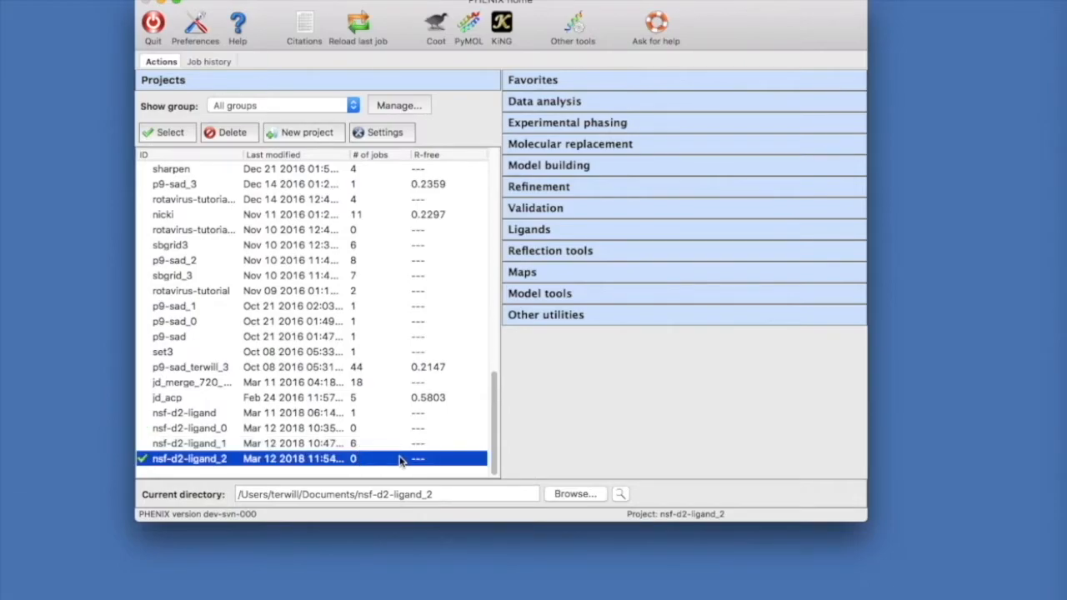
- Launch LigandFit from the Ligands tools with job title 'Fit ATP to density'
click(529, 230)
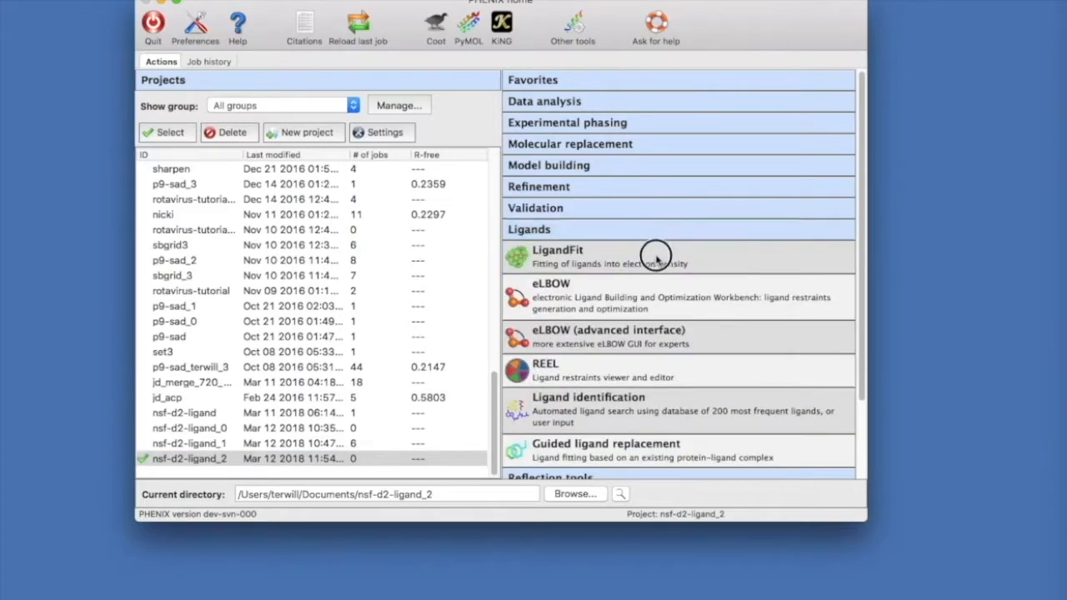
click(557, 250)
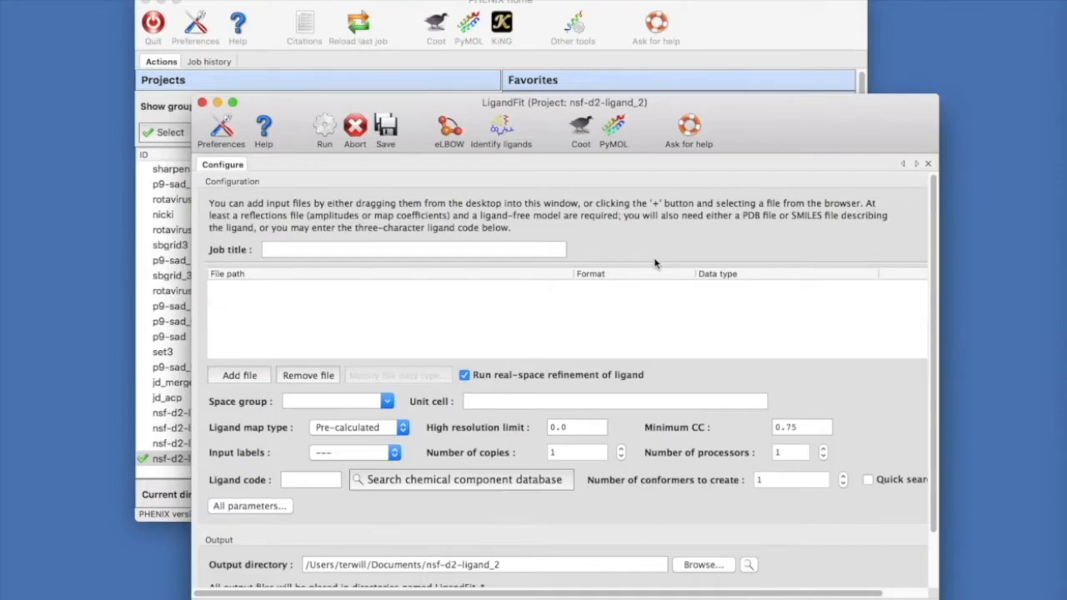
click(414, 250)
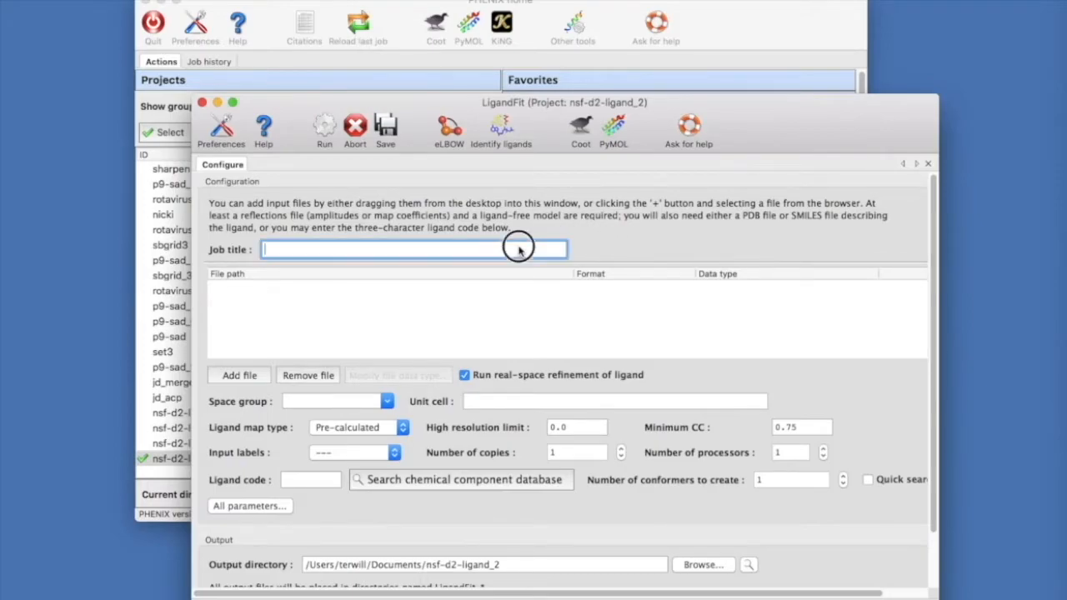
text(Fit ATP to density)
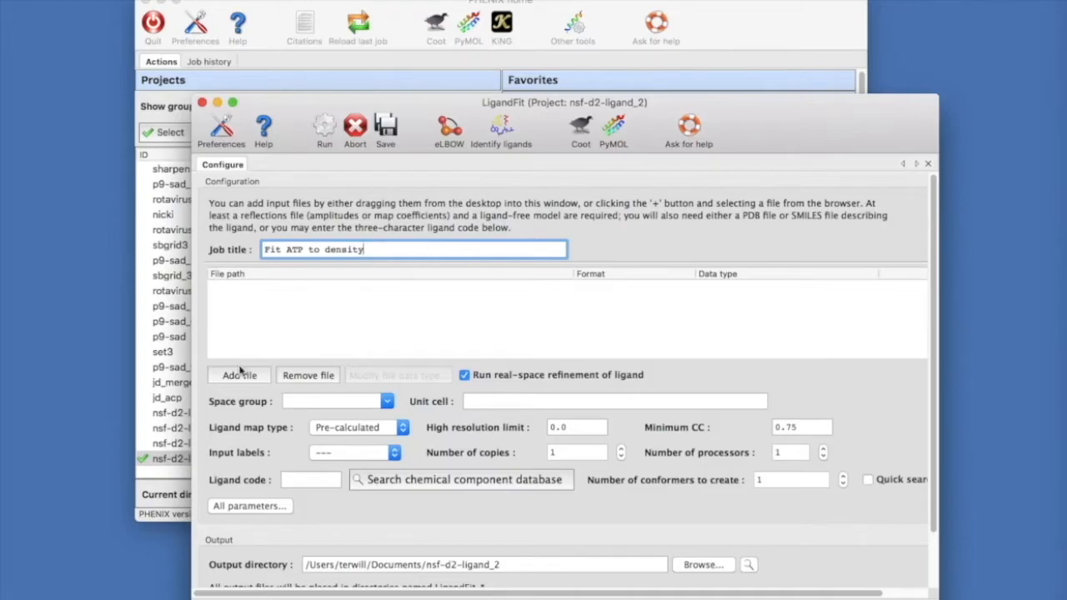
click(240, 375)
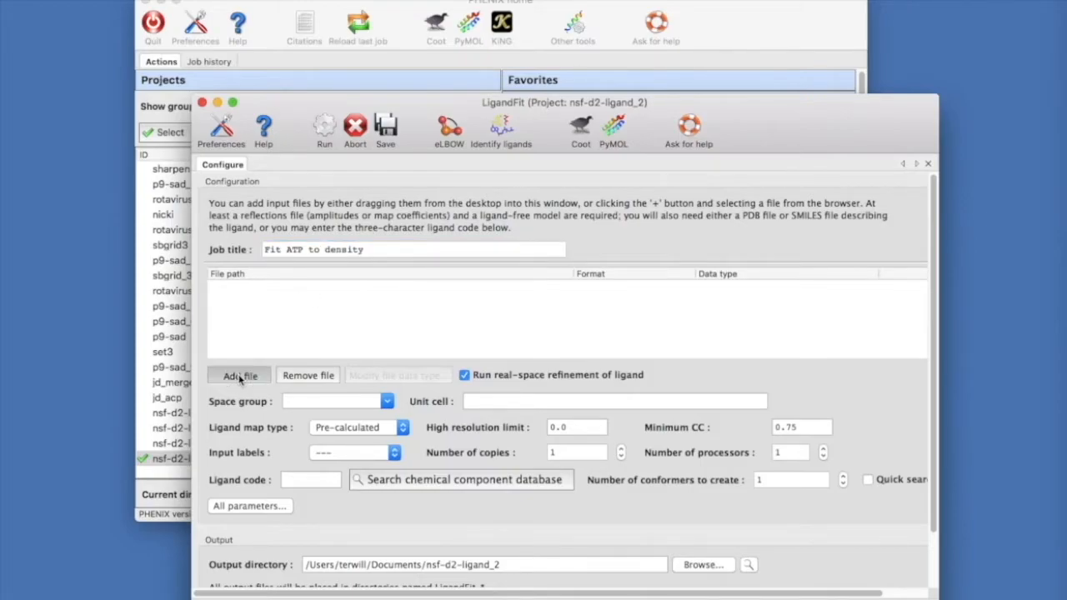
- Add nsf-d2.mtz, nsf-d2_noligand.pdb and atp.pdb as LigandFit input files
click(240, 375)
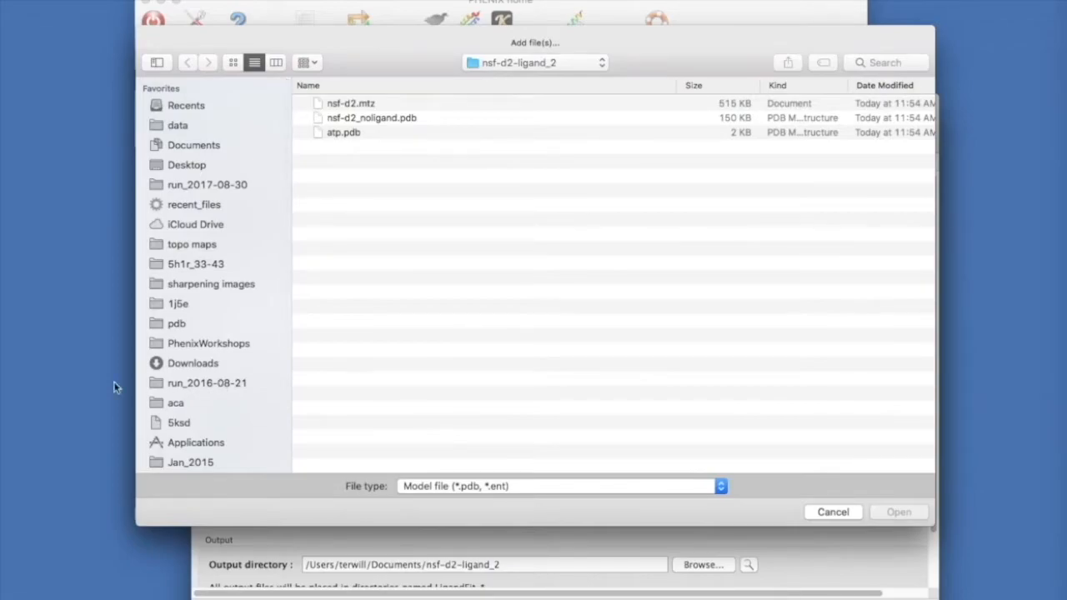
click(350, 103)
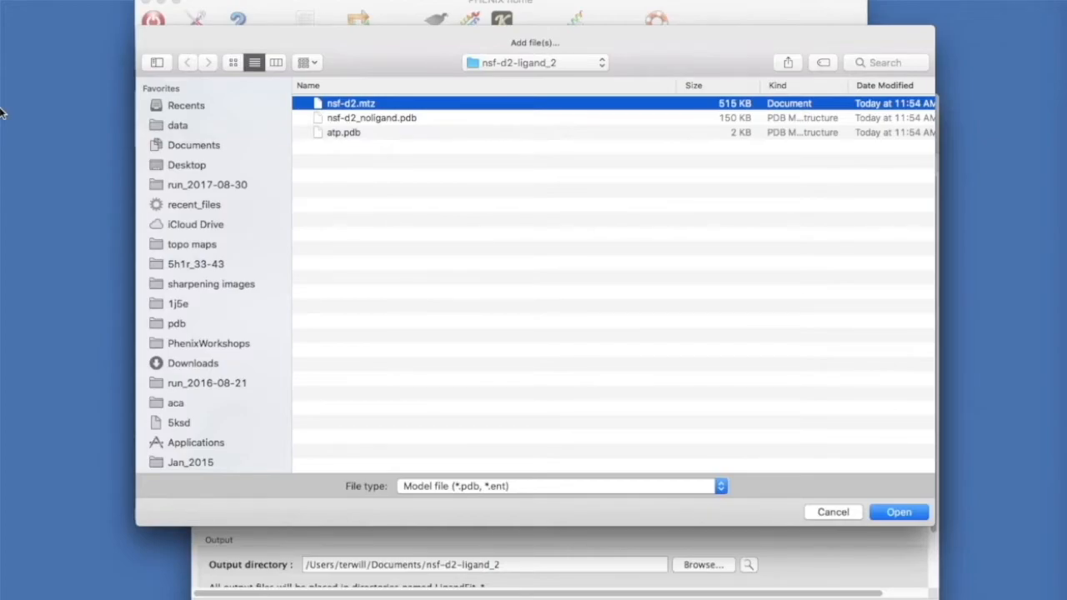
click(370, 117)
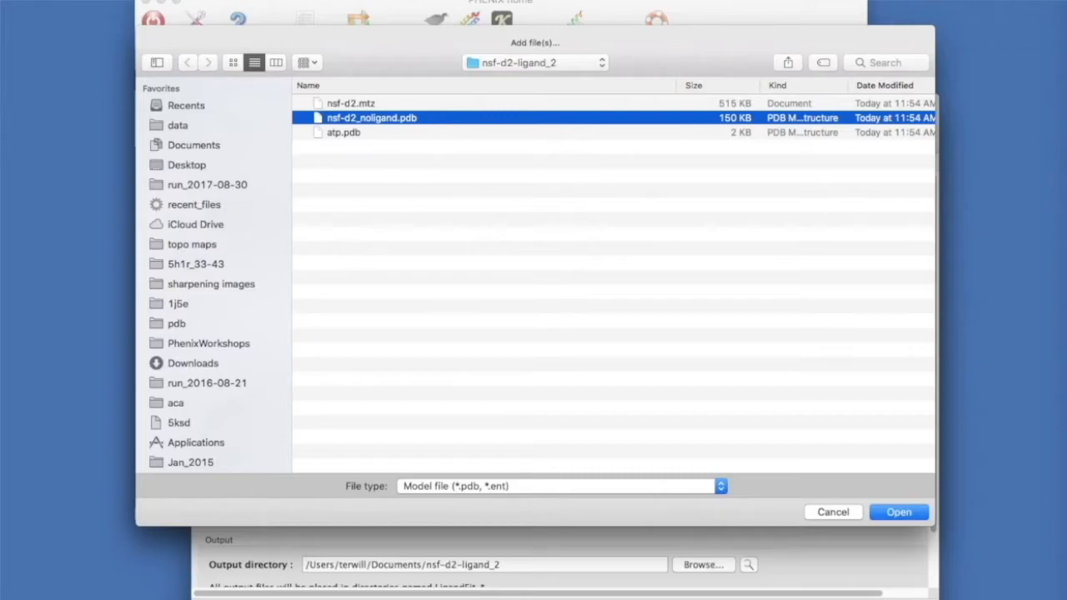
click(343, 132)
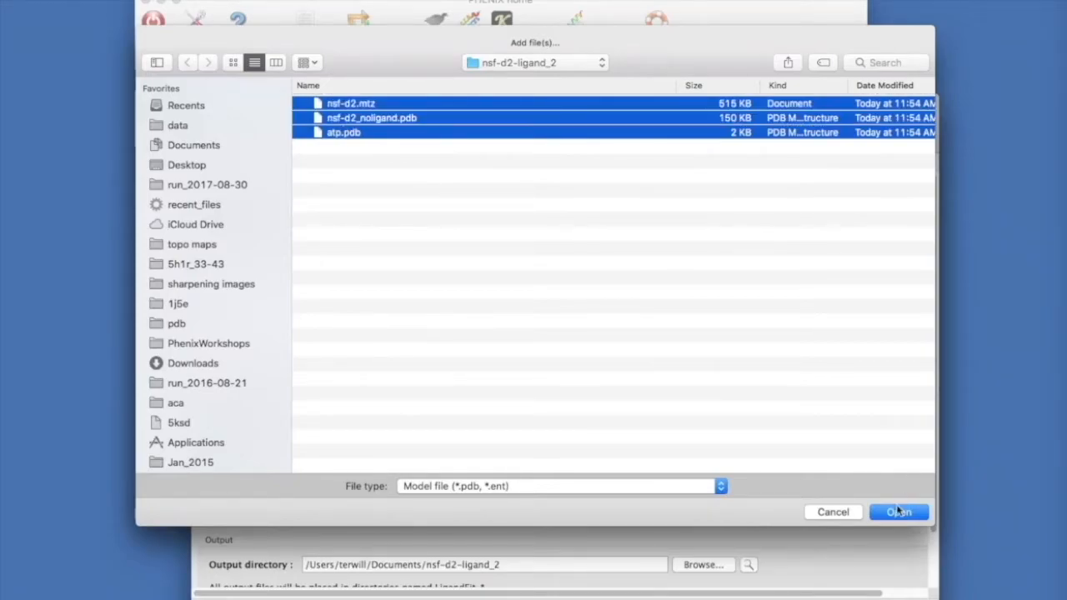
click(899, 512)
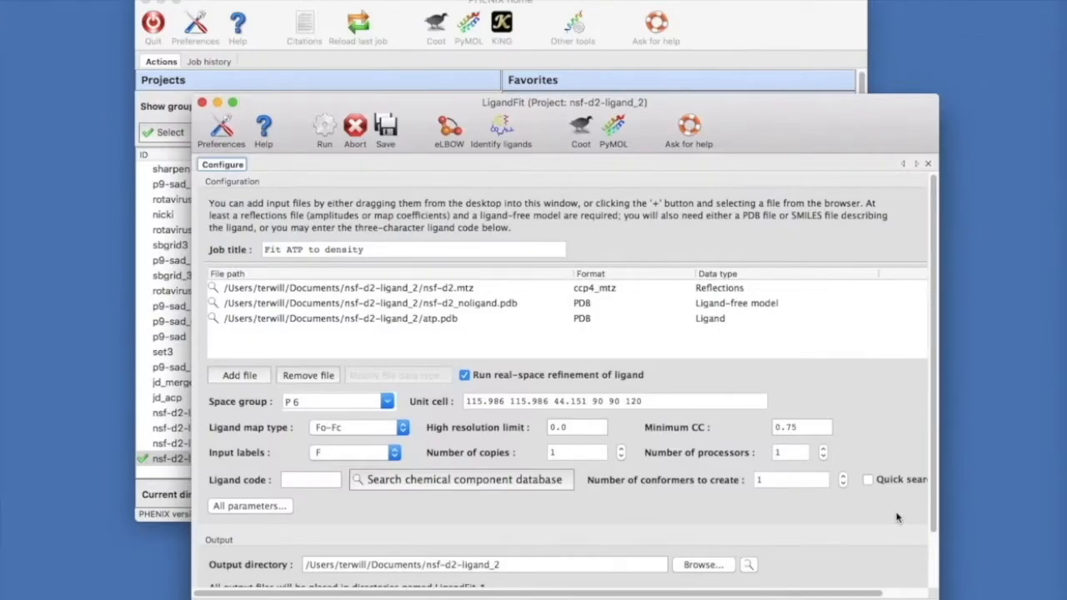
mouse_move(473, 573)
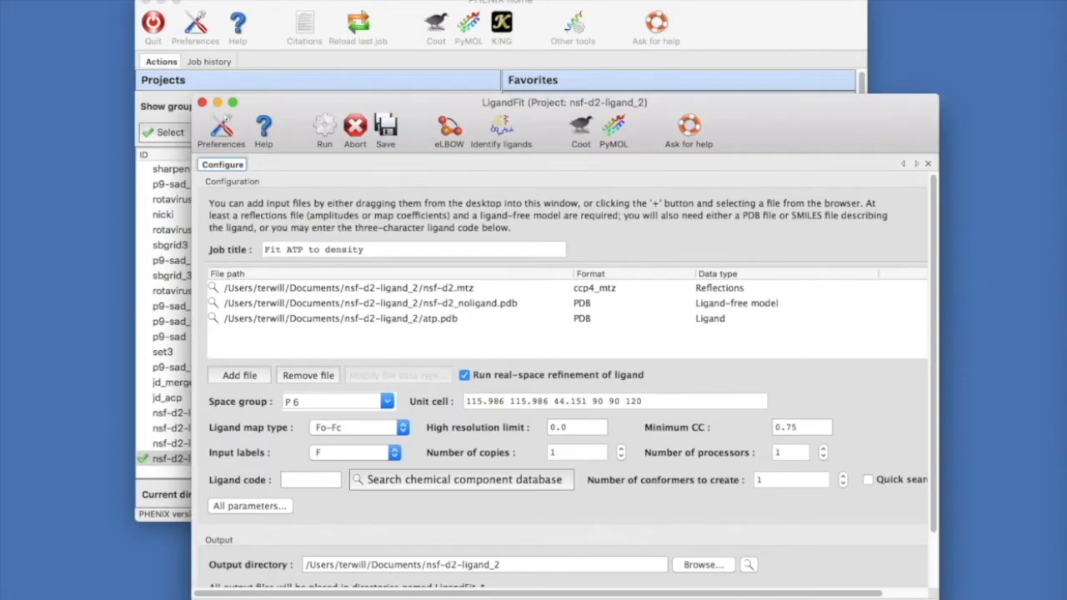
- Confirm atp.pdb's data type as Ligand and enter ATP as the ligand code
click(363, 318)
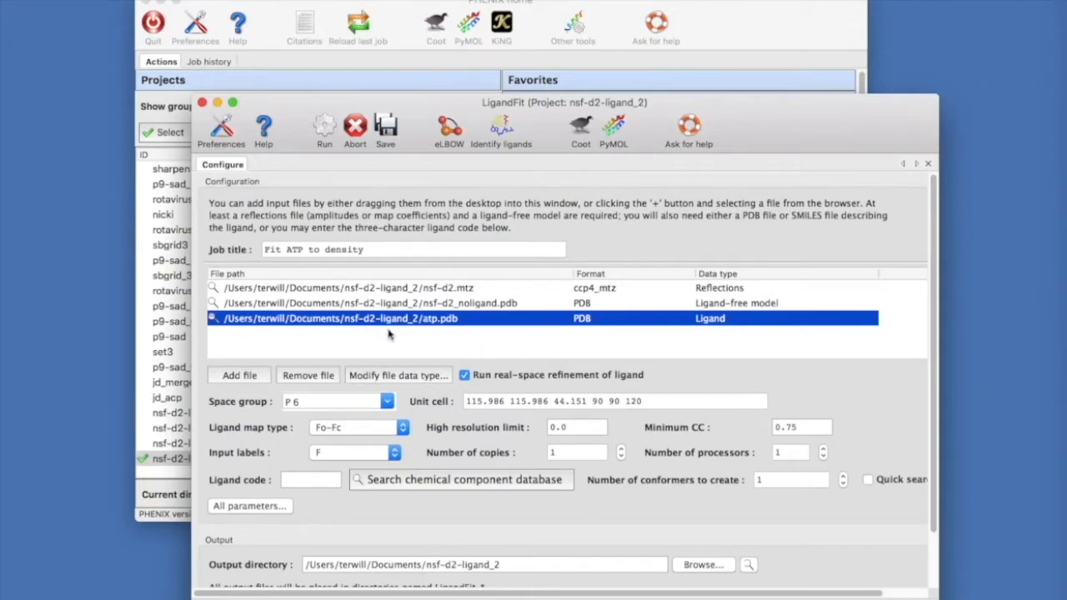
click(397, 373)
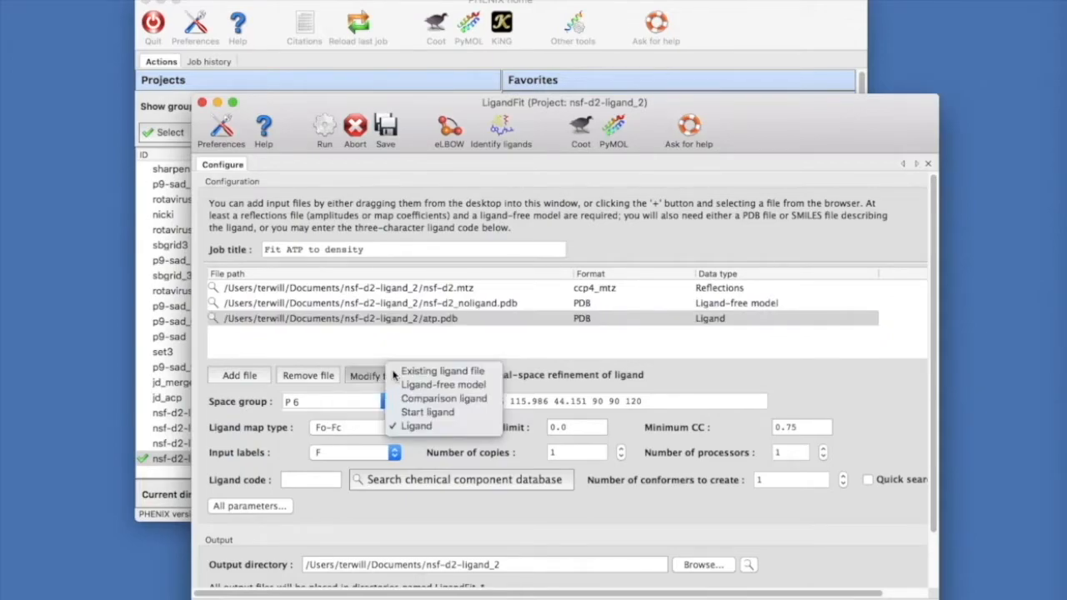
mouse_move(416, 427)
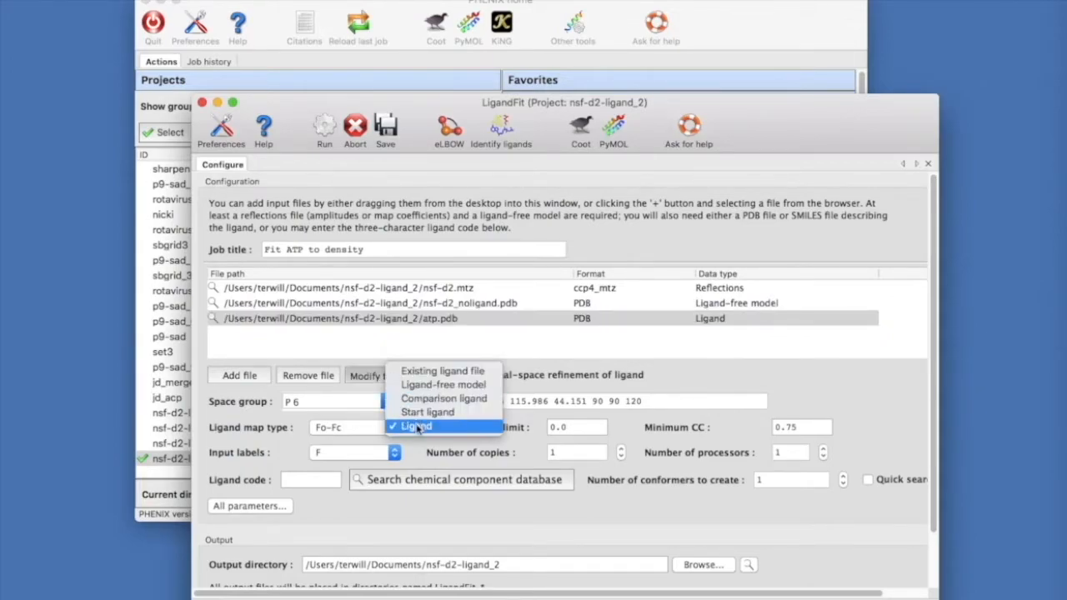
click(414, 427)
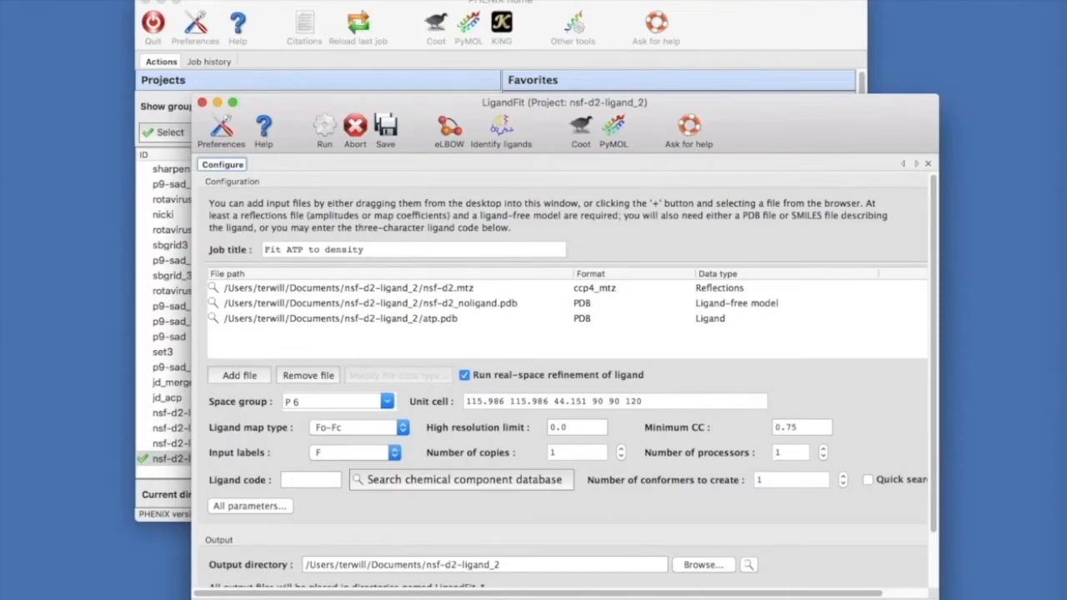
text(ATP)
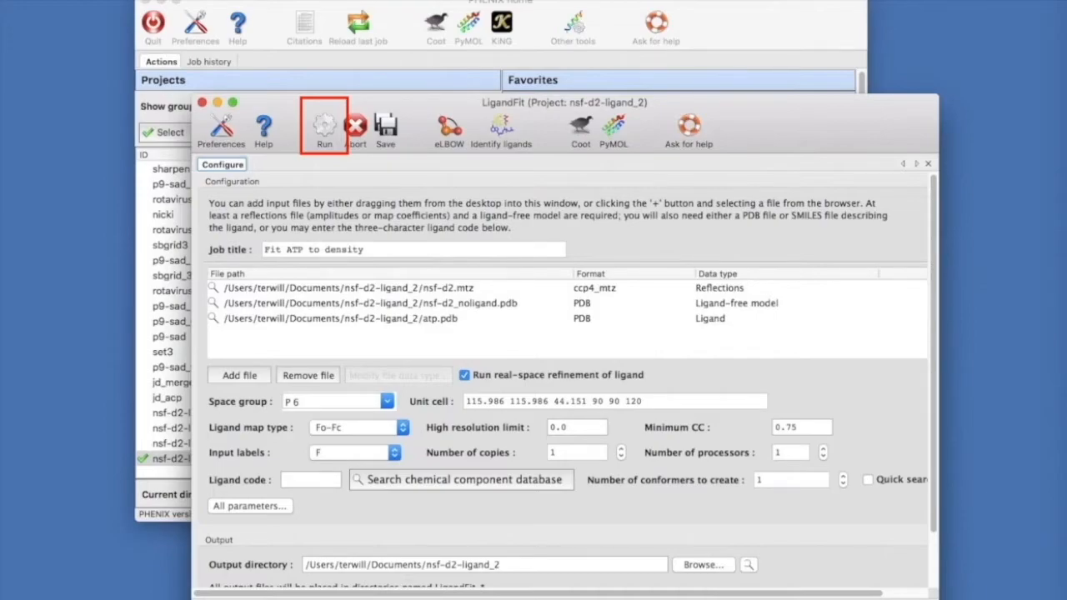
- Run the fit and view the summary: ligand_fit_1_1.pdb, score 94.20, CC 0.839, 31 atoms
click(324, 127)
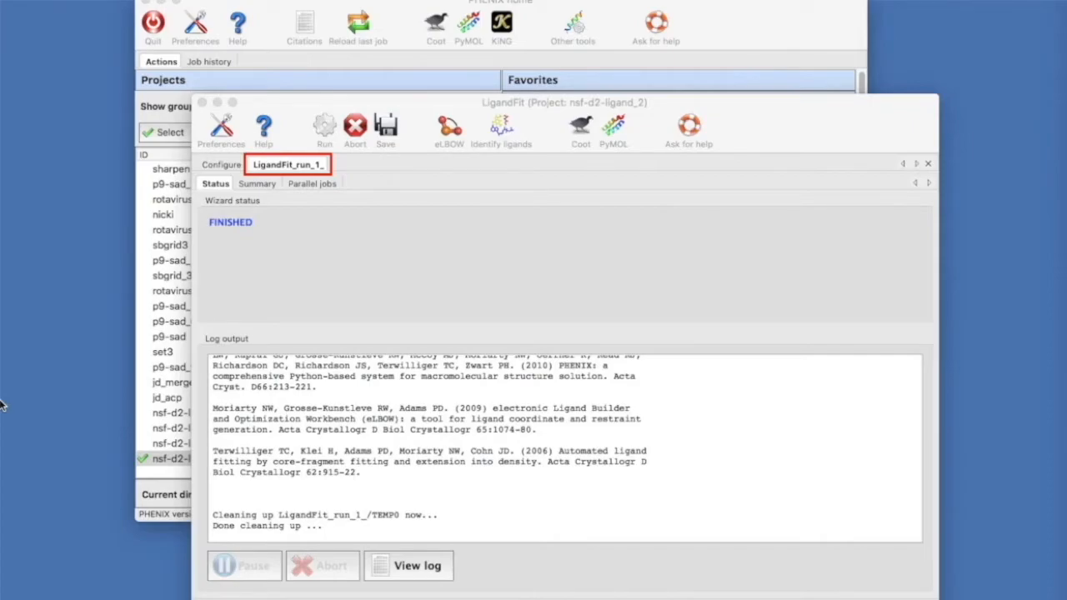
click(215, 184)
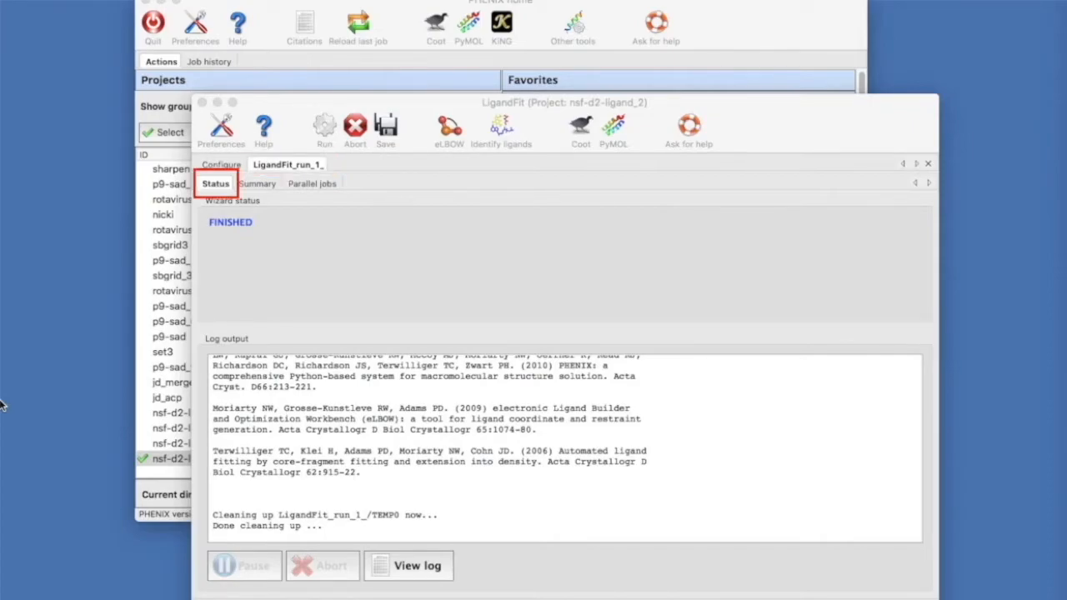
click(311, 184)
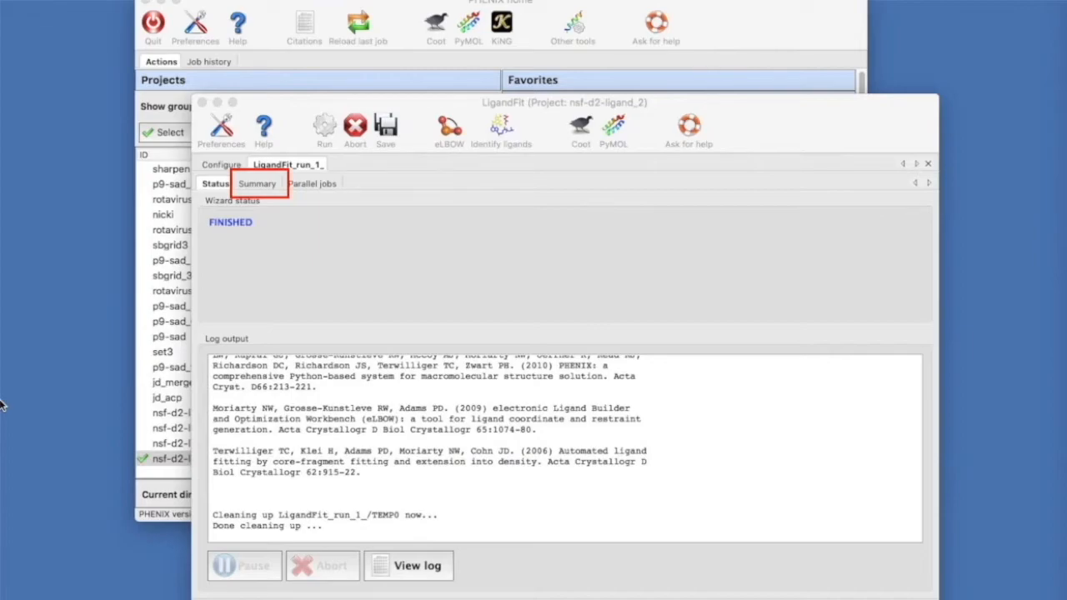
click(256, 183)
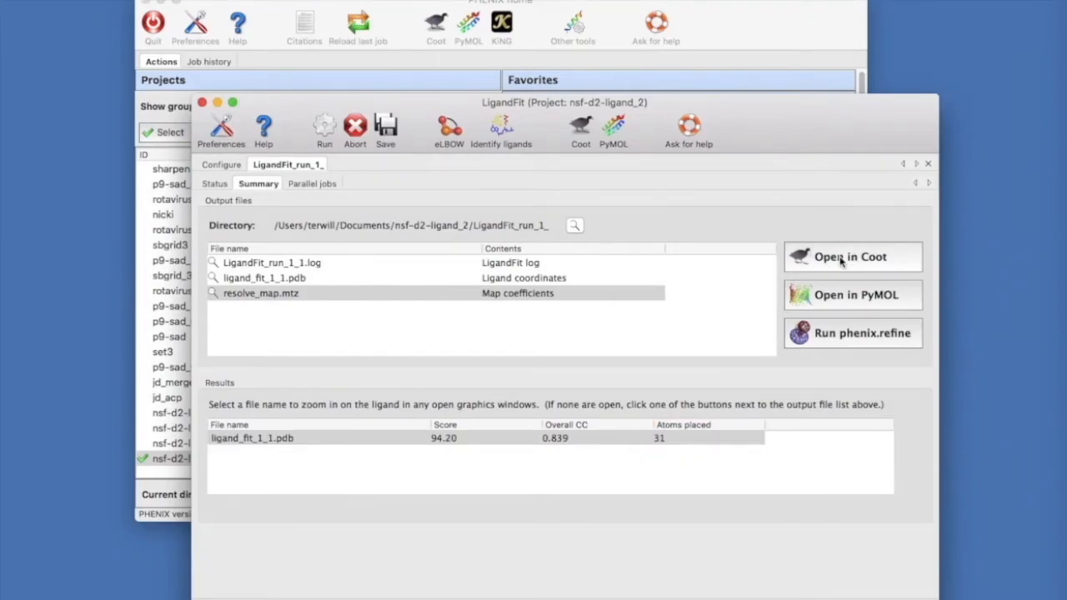
- Open results in Coot, centre on ligand_fit_1_1.pdb and rotate to inspect the ATP in density
click(850, 257)
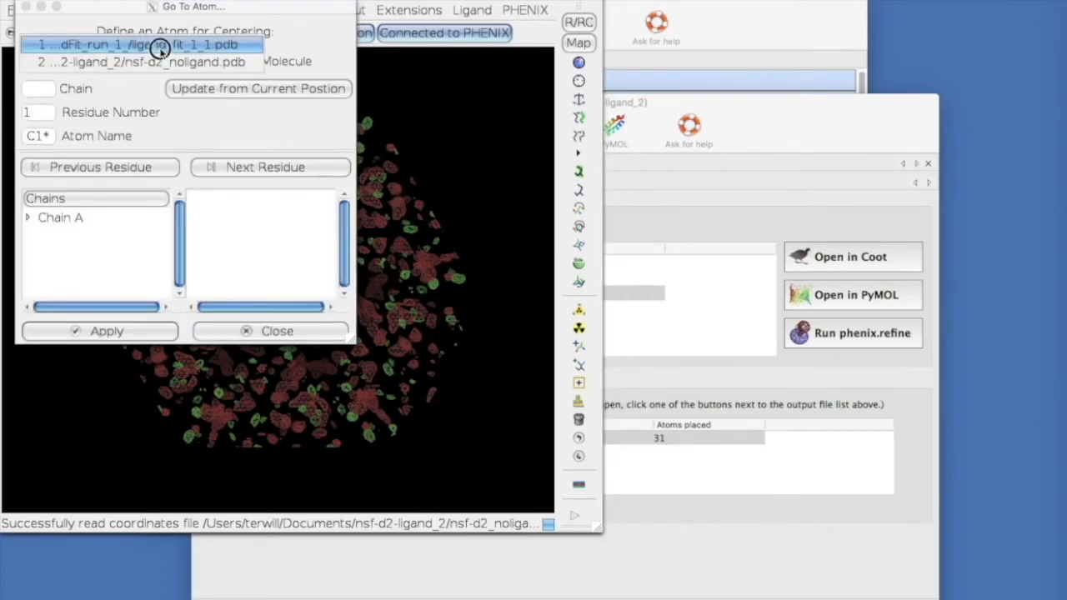
click(134, 43)
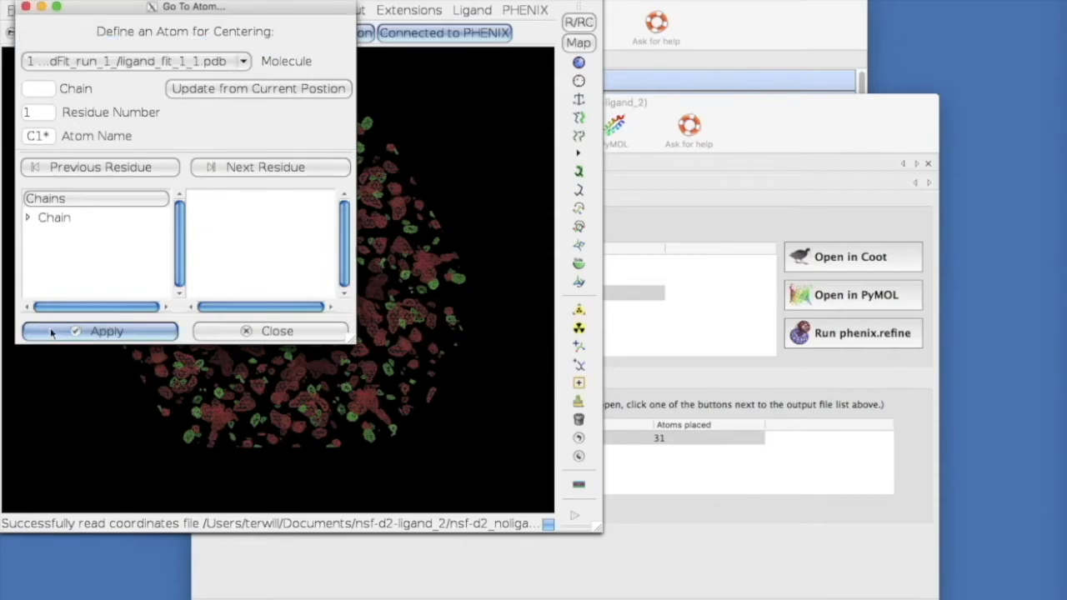
click(276, 330)
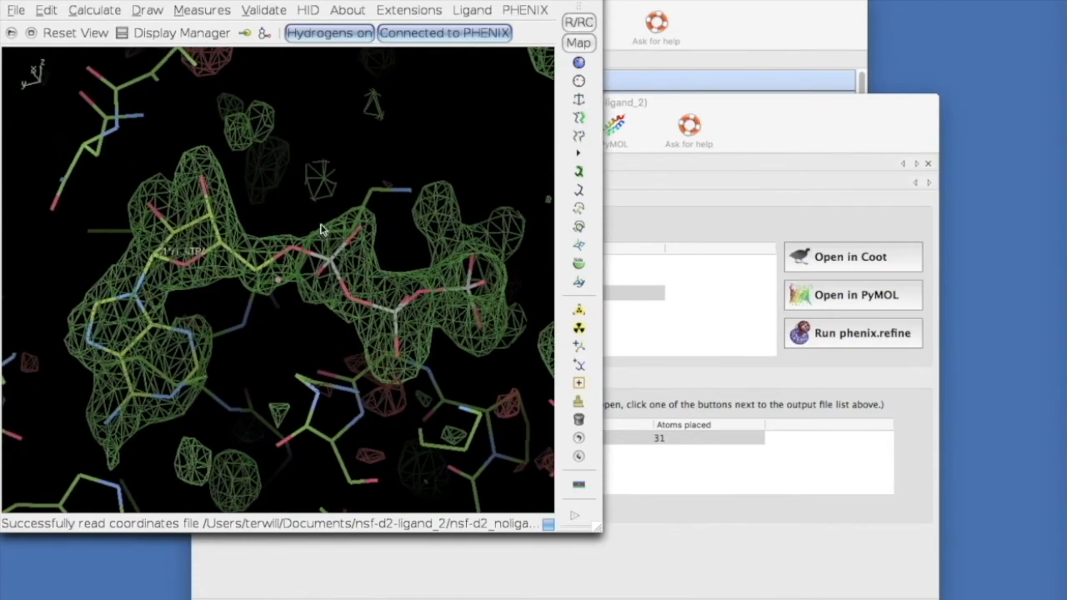
drag(320, 230, 347, 286)
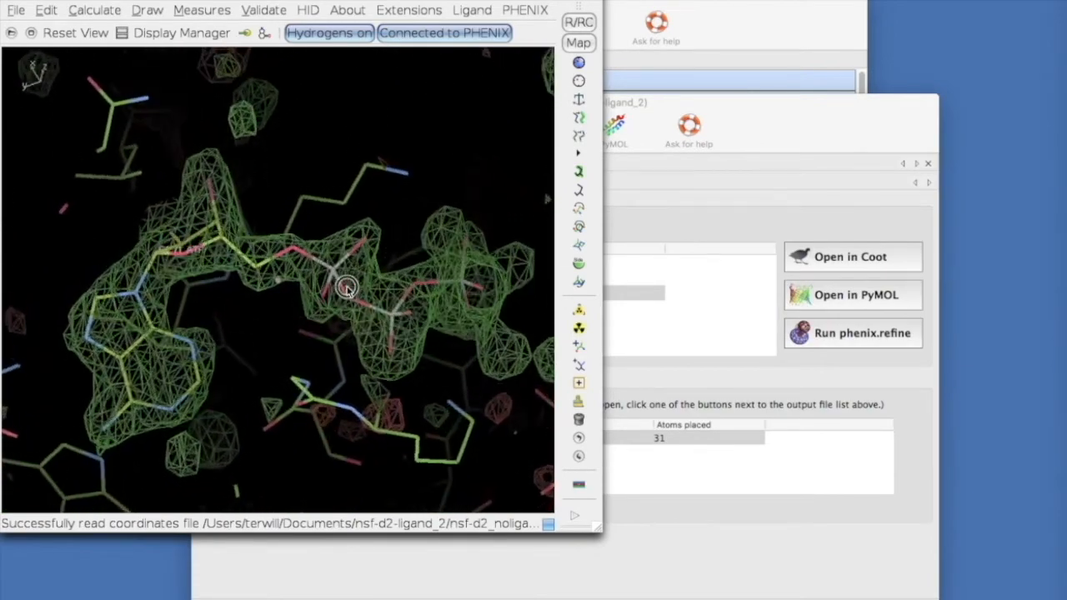